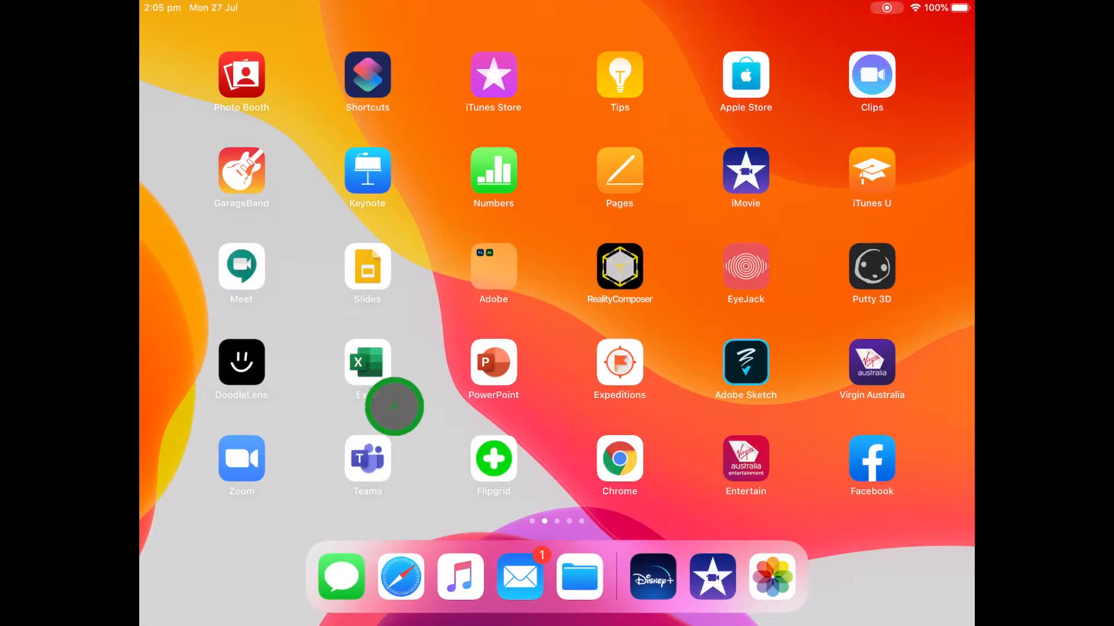
mouse_move(416, 426)
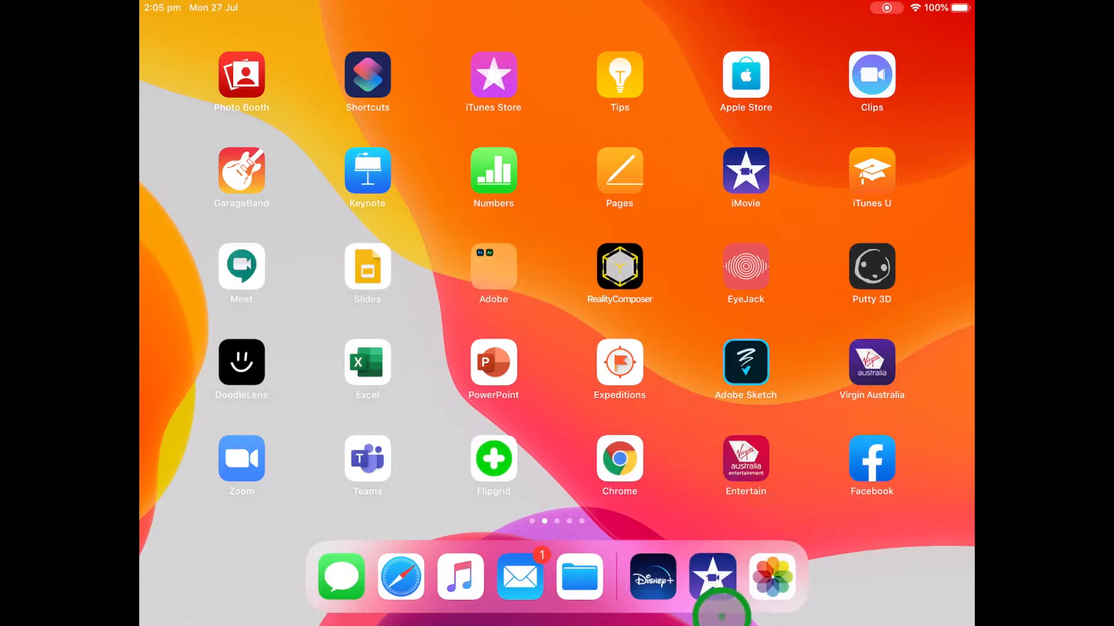
After briefly opening Photos, launch iMovie and create the new movie project My Movie 38
click(745, 171)
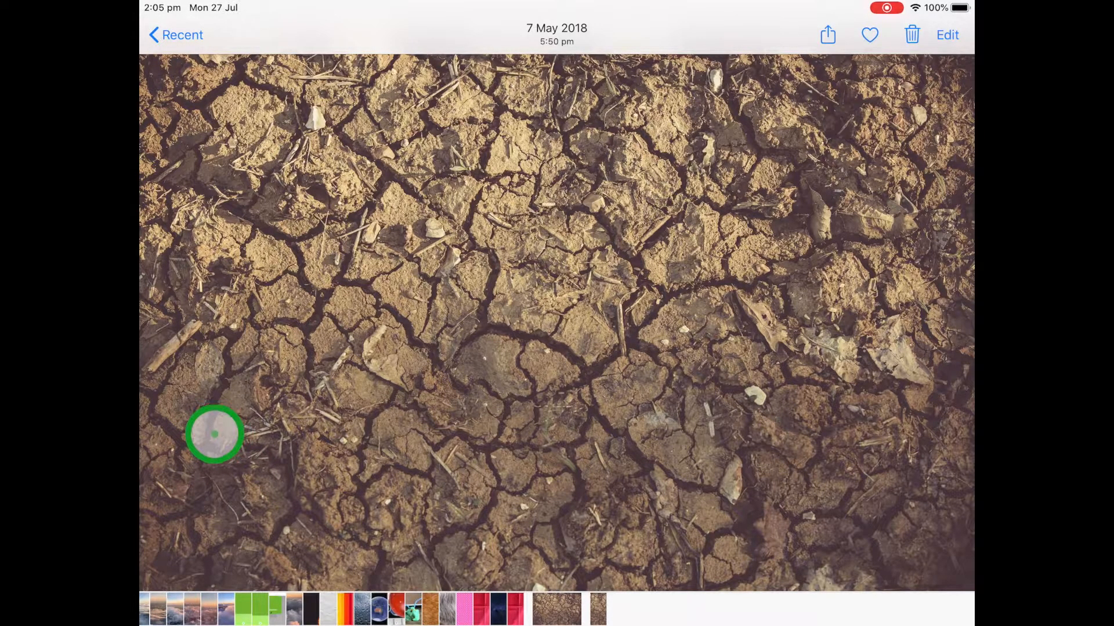
click(557, 608)
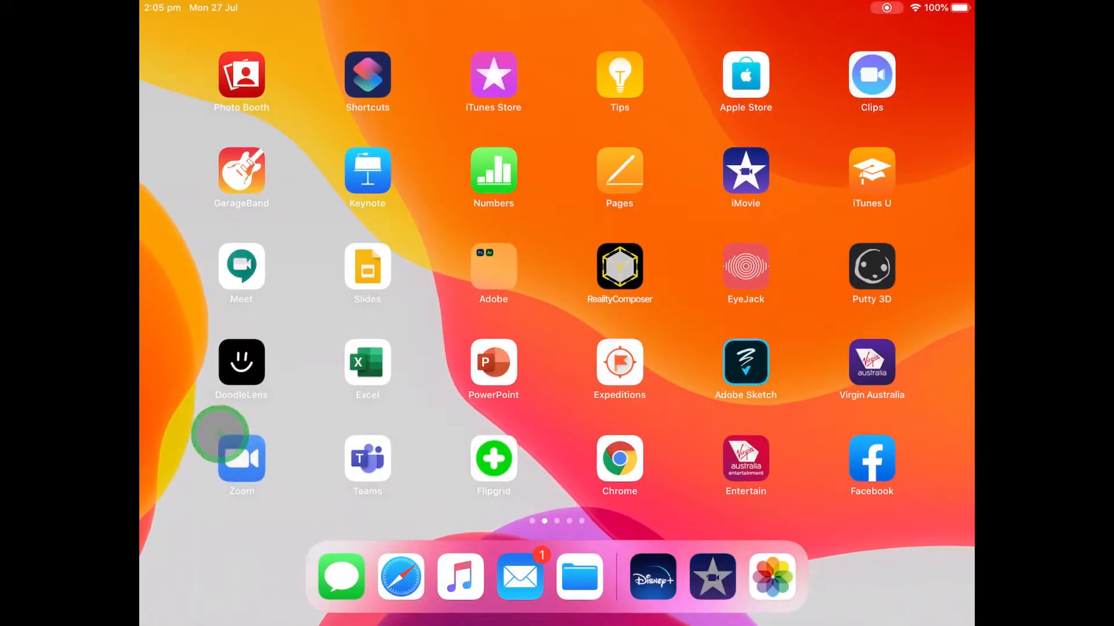
click(745, 171)
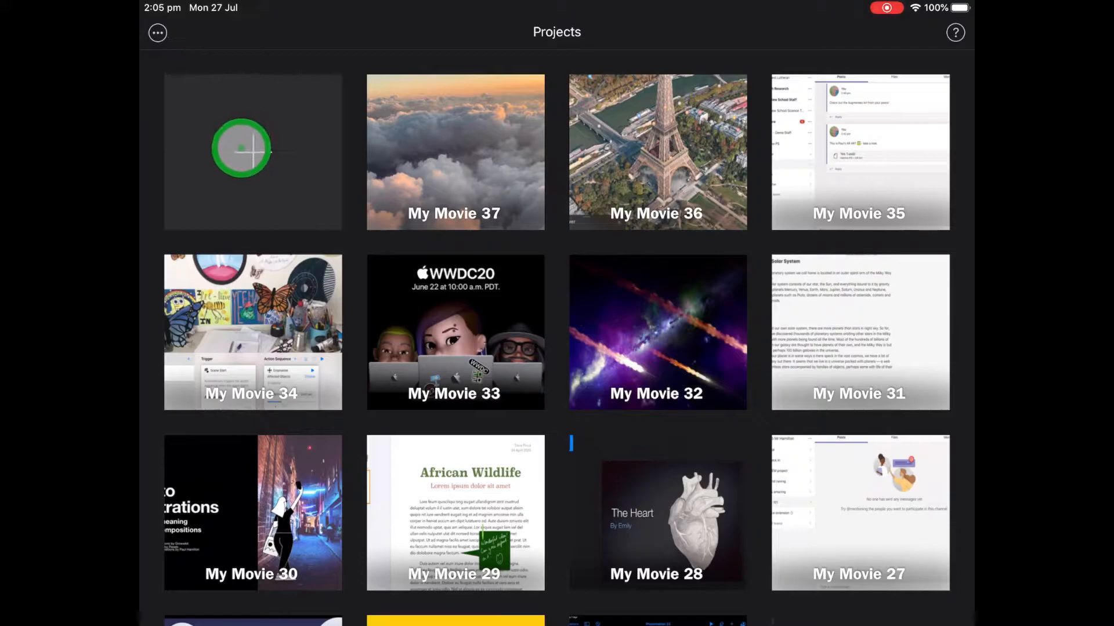
click(252, 152)
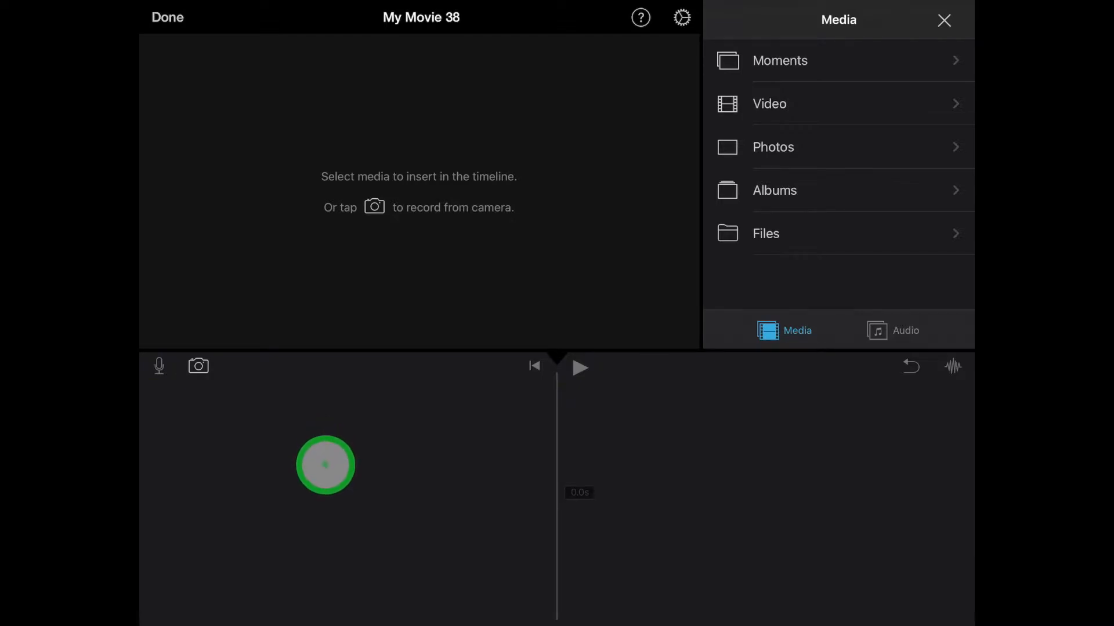
Add the cracked-ground photo from Photos > All and switch its Ken Burns motion off
click(773, 147)
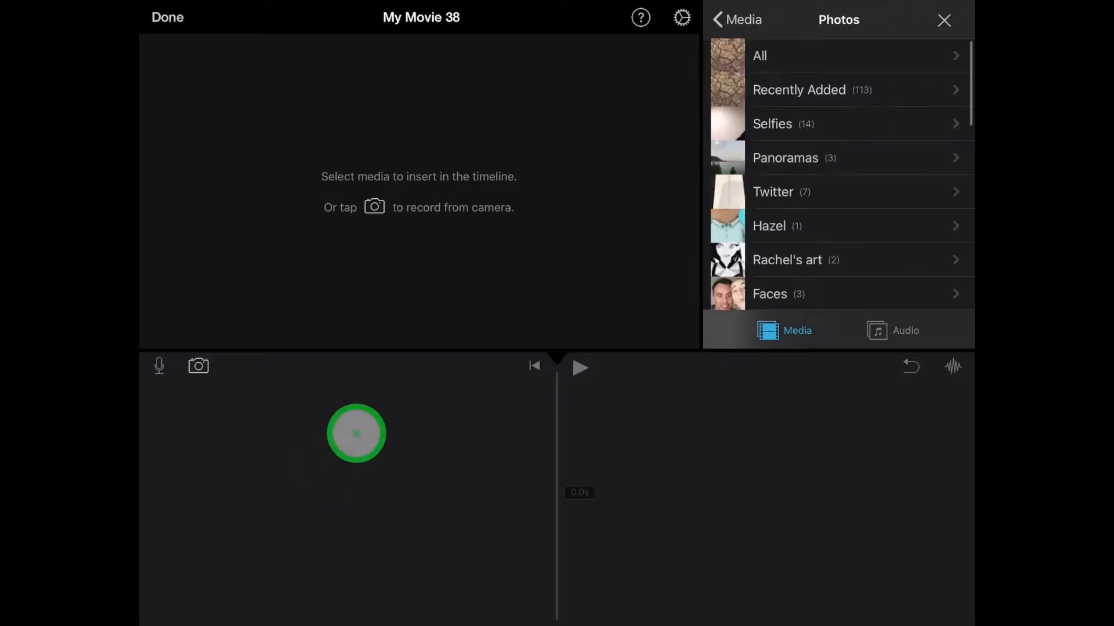
click(759, 56)
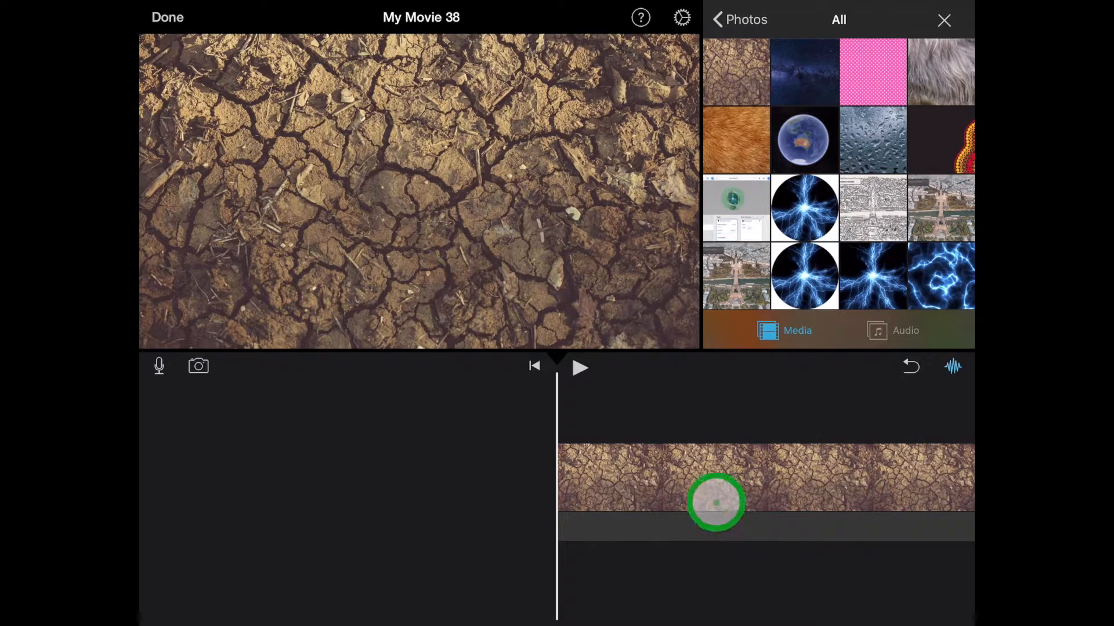
click(716, 476)
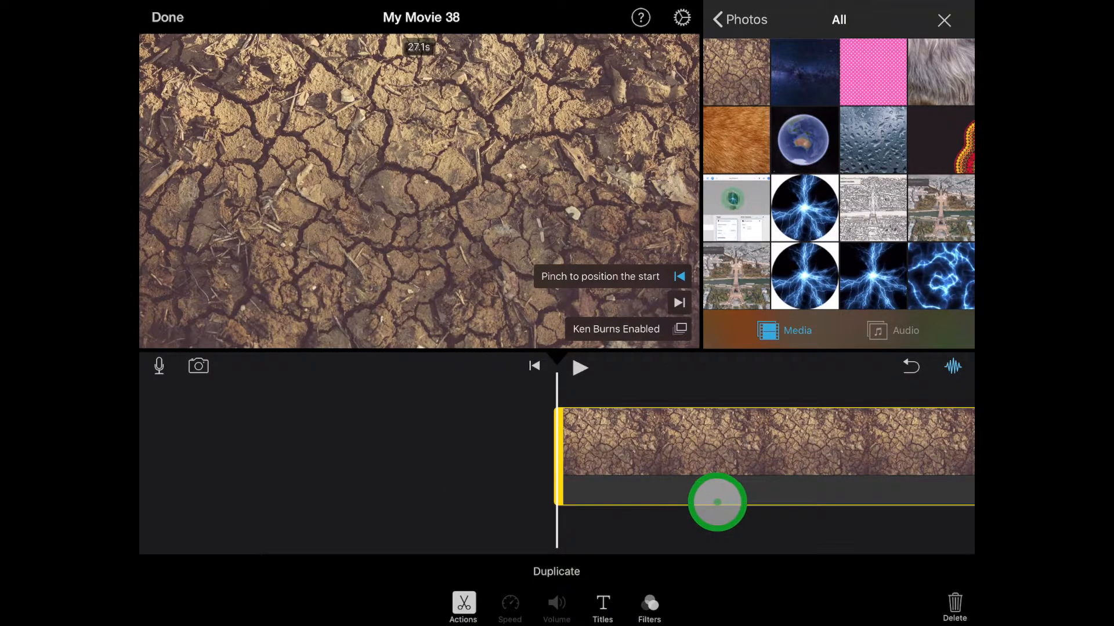
click(678, 329)
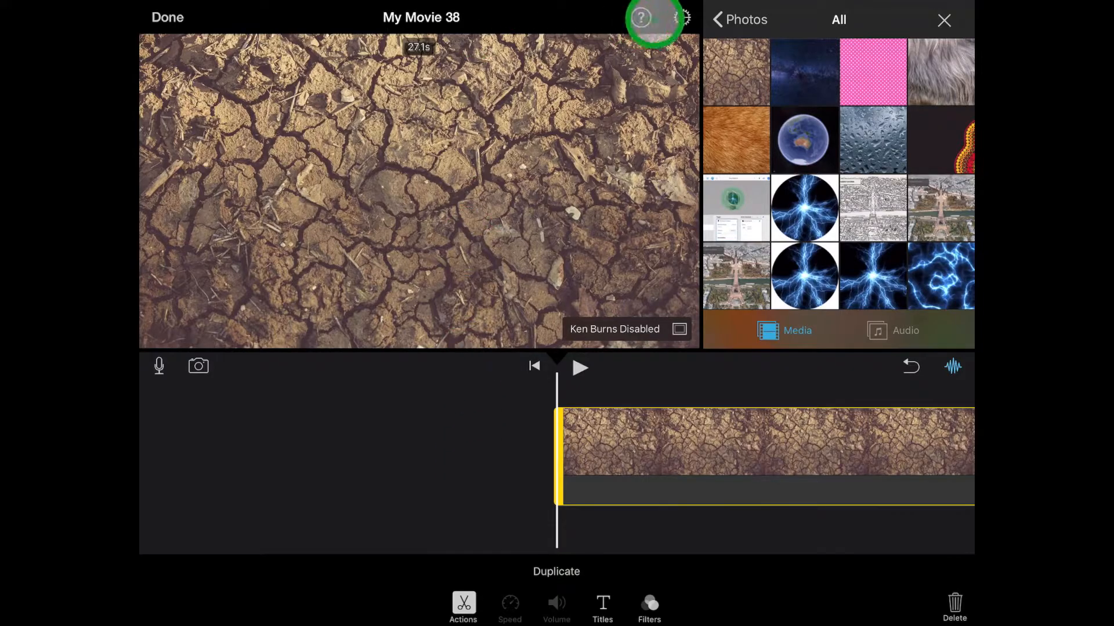
Go from Photos to Media > Video > Green screen video and select the red 20s salt clip
click(739, 19)
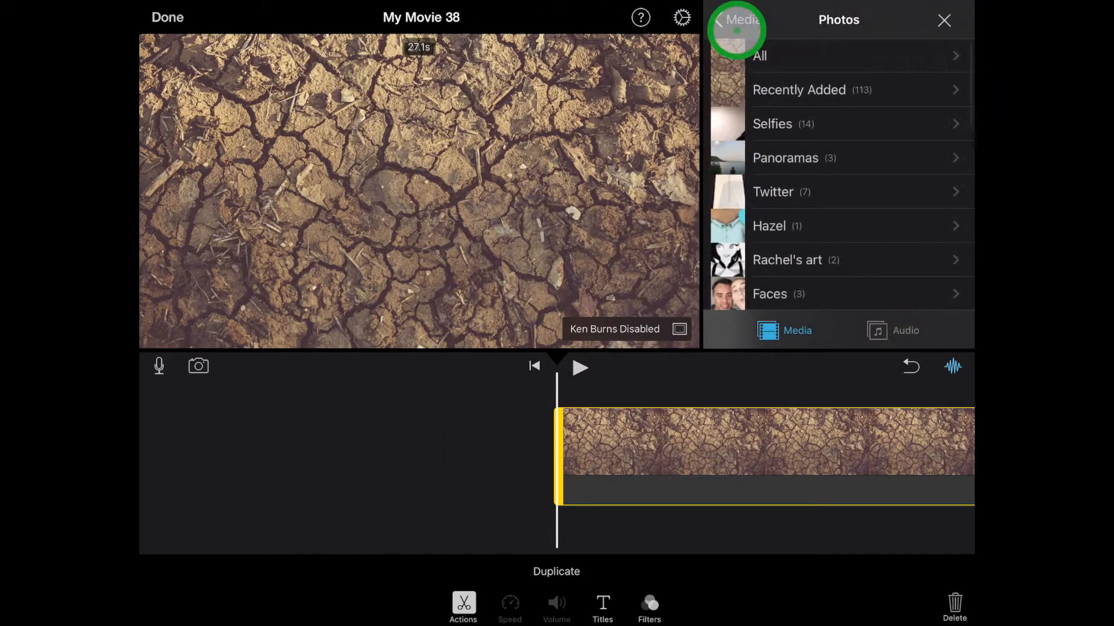
click(735, 19)
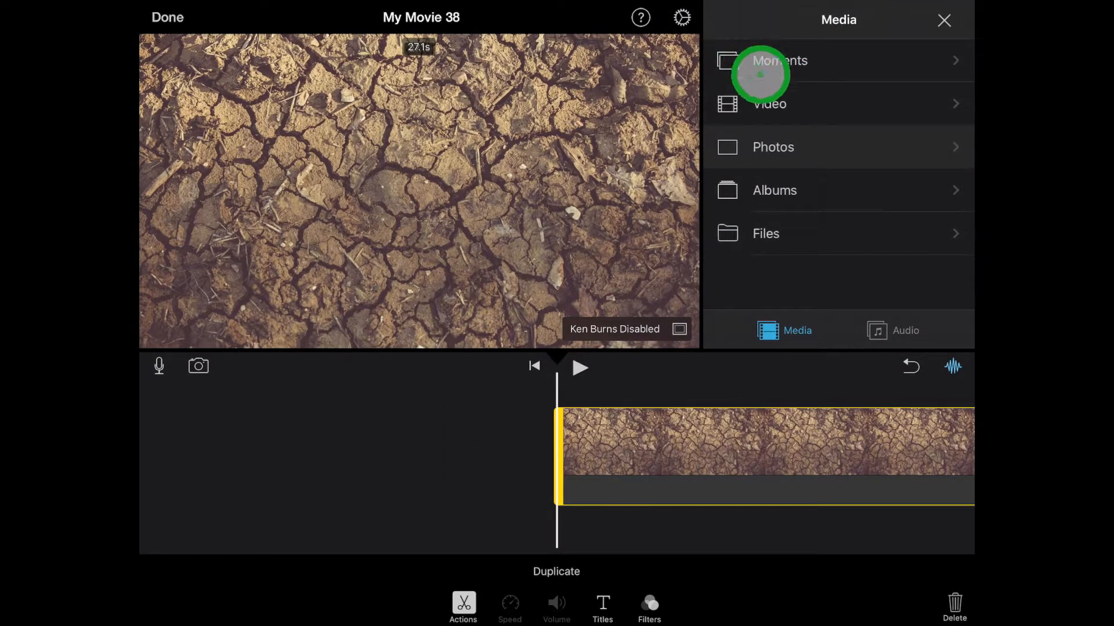
mouse_move(793, 181)
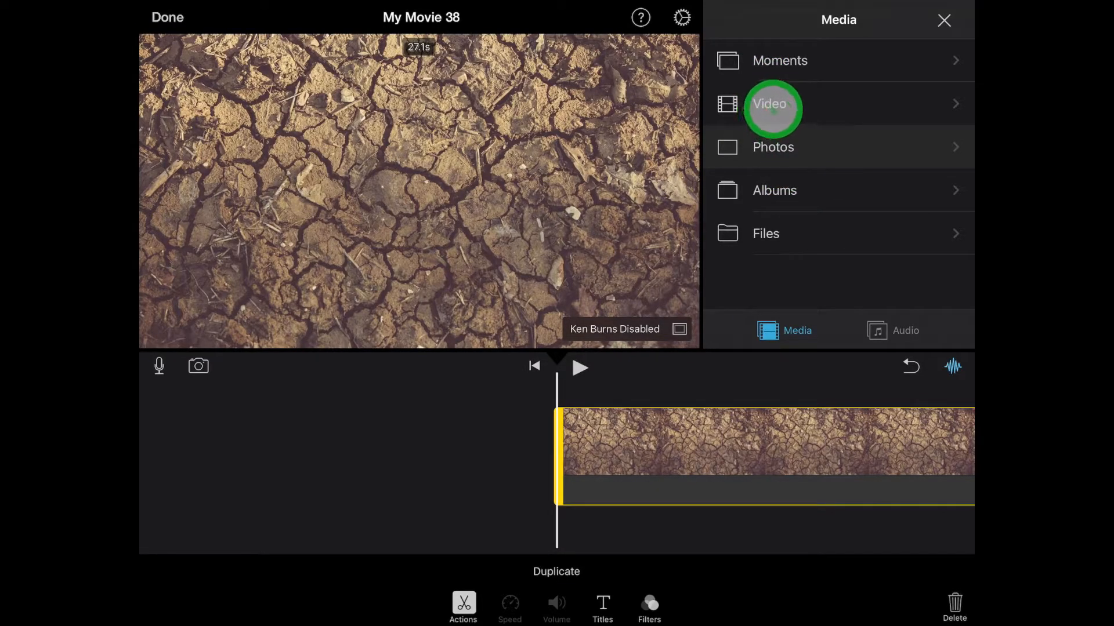
click(770, 104)
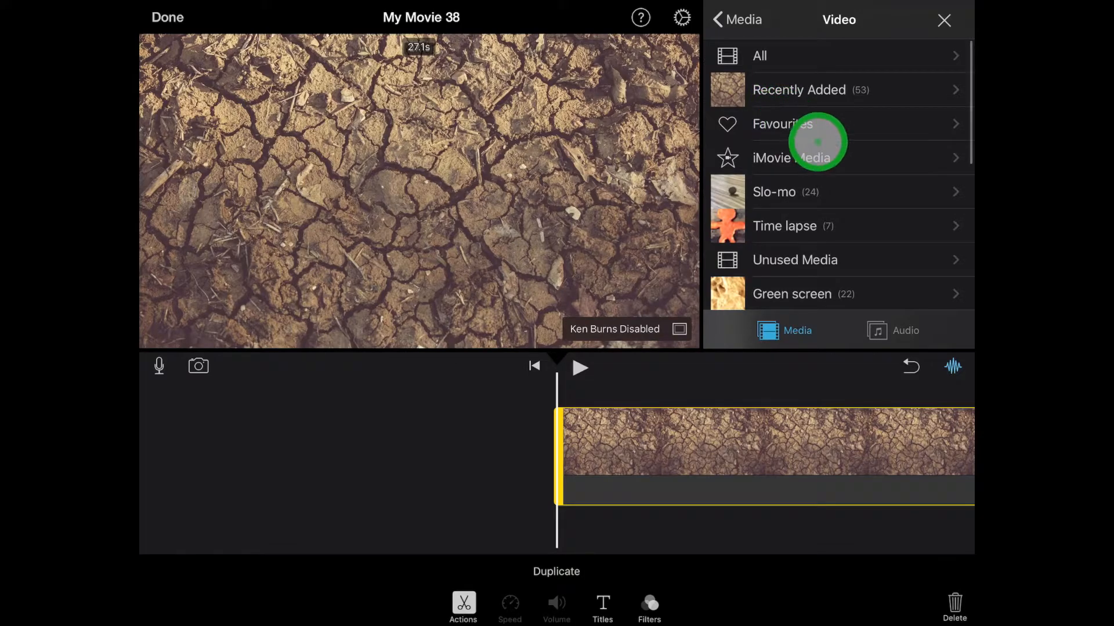
scroll(down, 3)
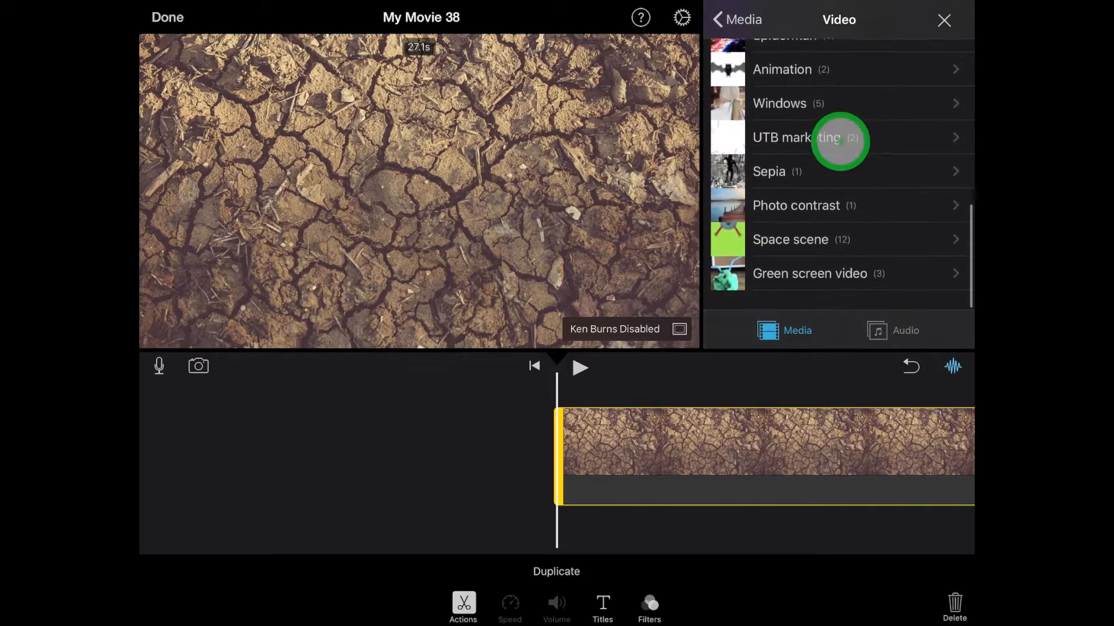
click(809, 273)
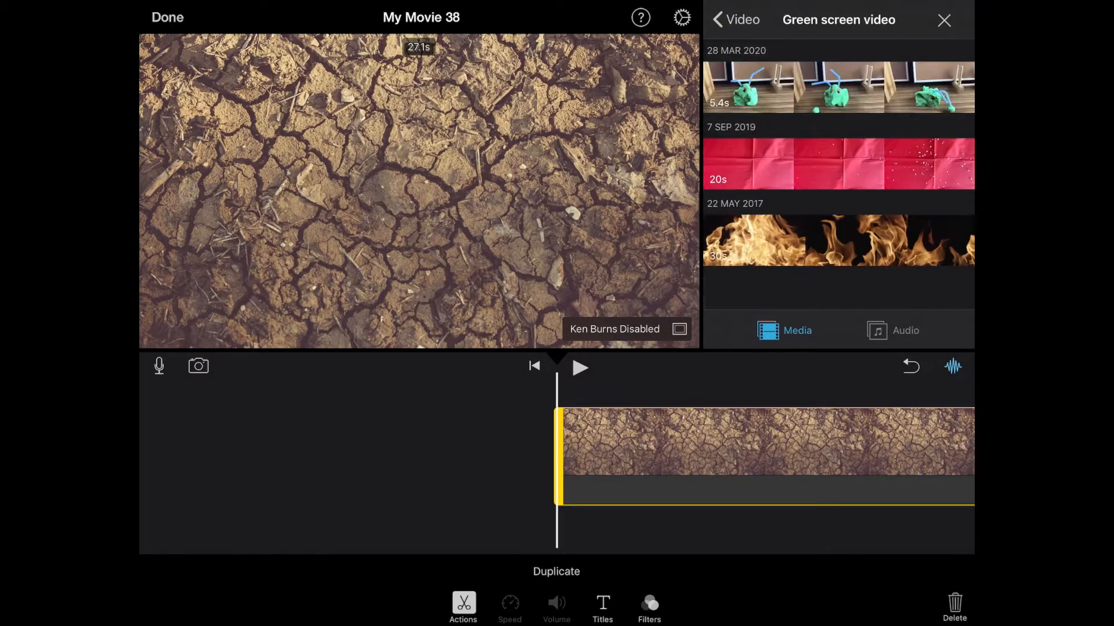
click(785, 162)
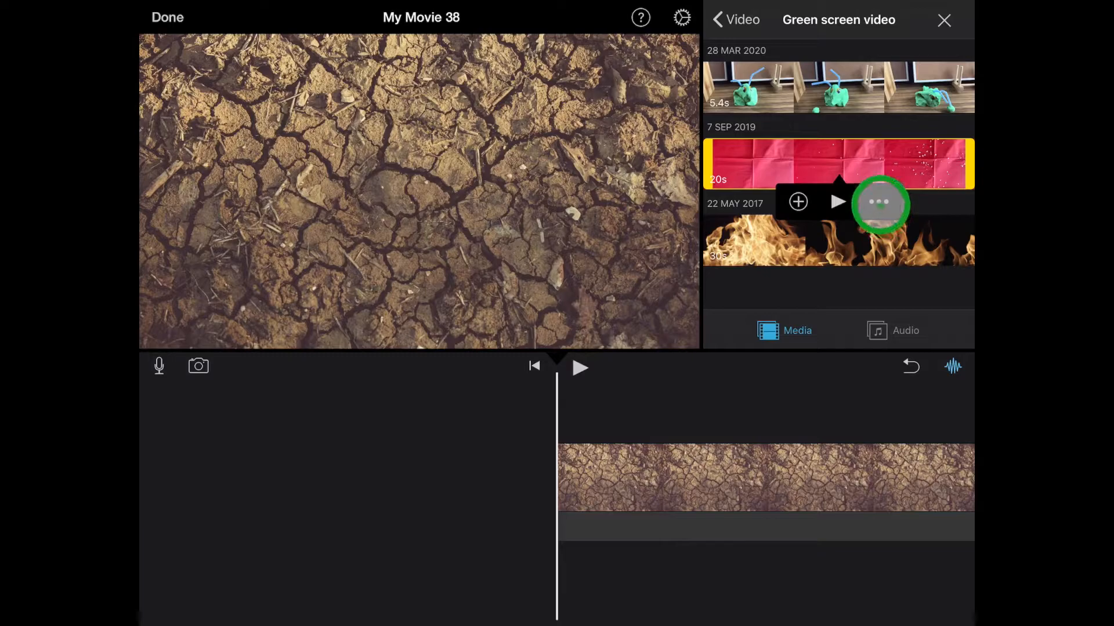
Add the red salt clip as a Green/Blue Screen overlay and select it in the timeline
click(880, 201)
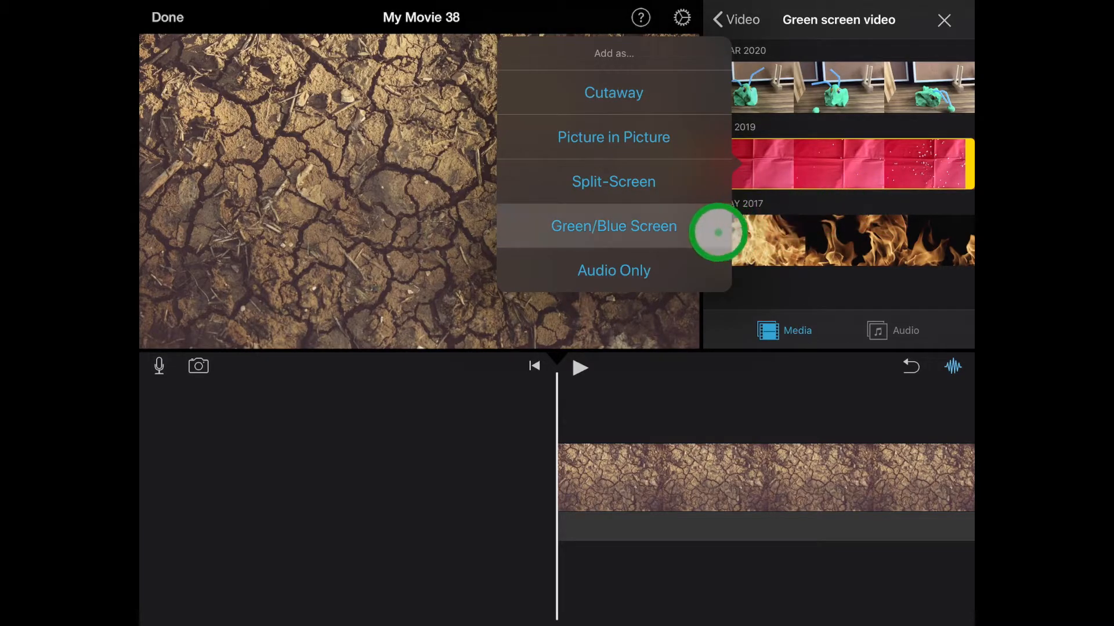
mouse_move(687, 225)
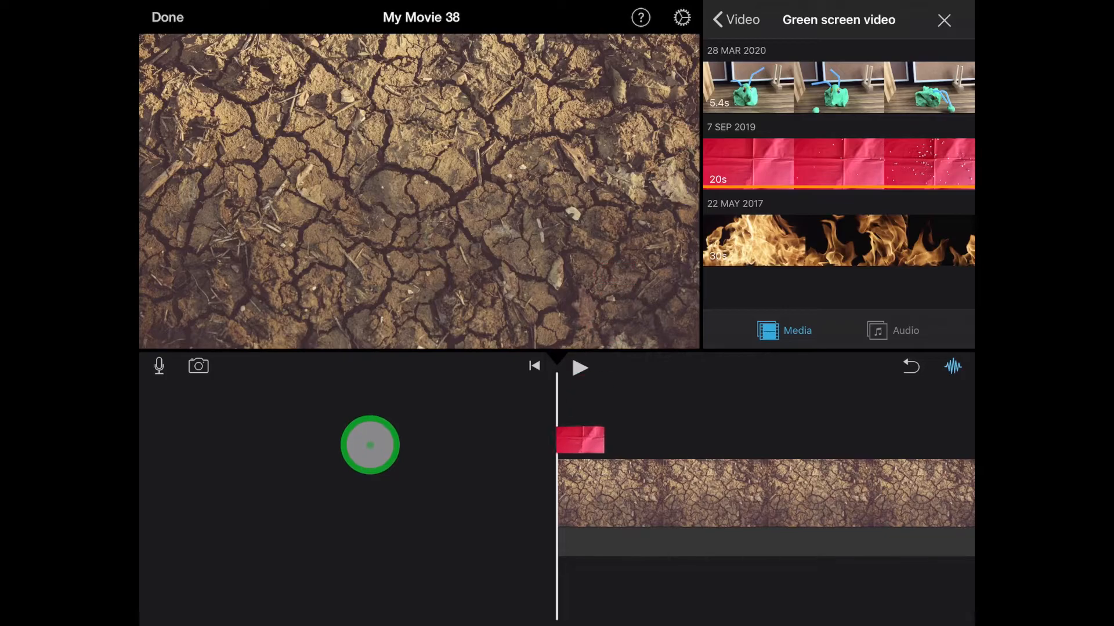
click(579, 440)
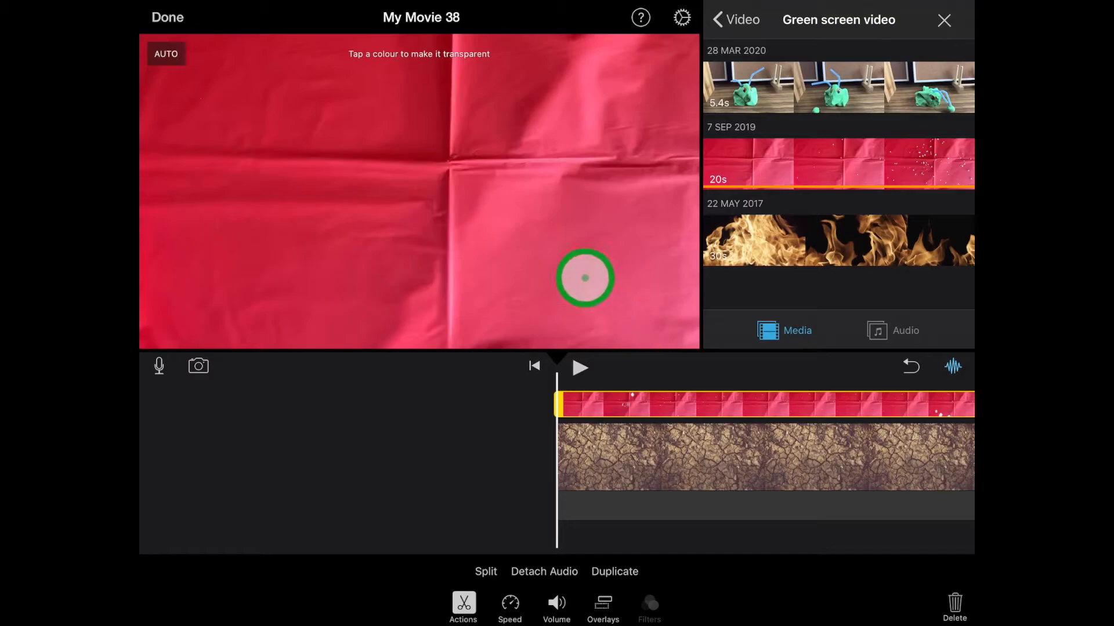
Key out the red backdrop by tapping it in the viewer, then adjust the Strength slider
click(586, 278)
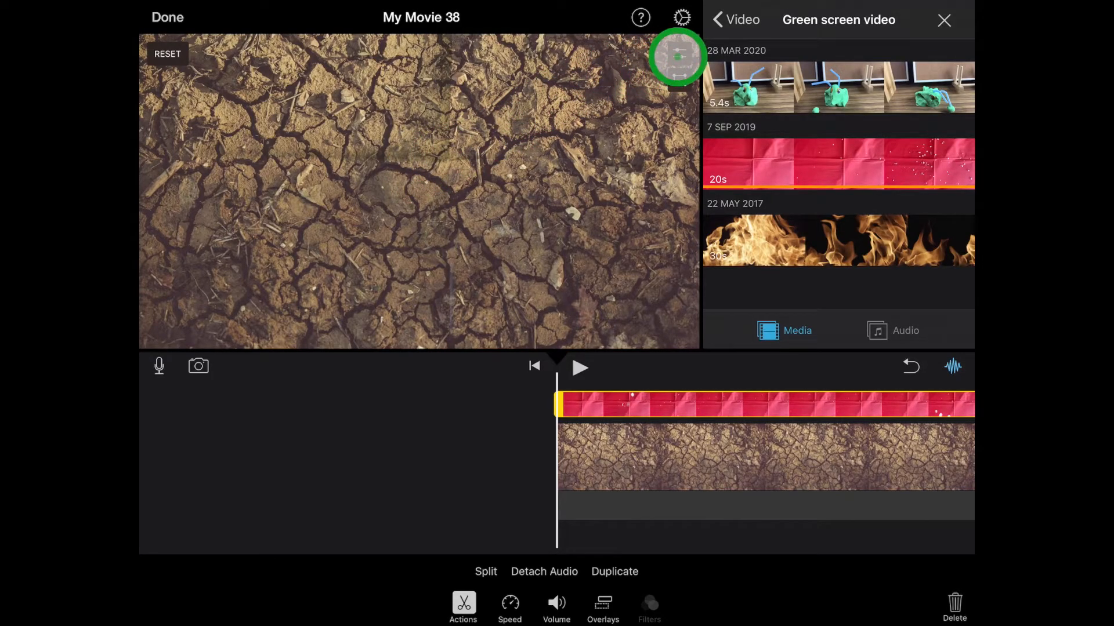
click(677, 56)
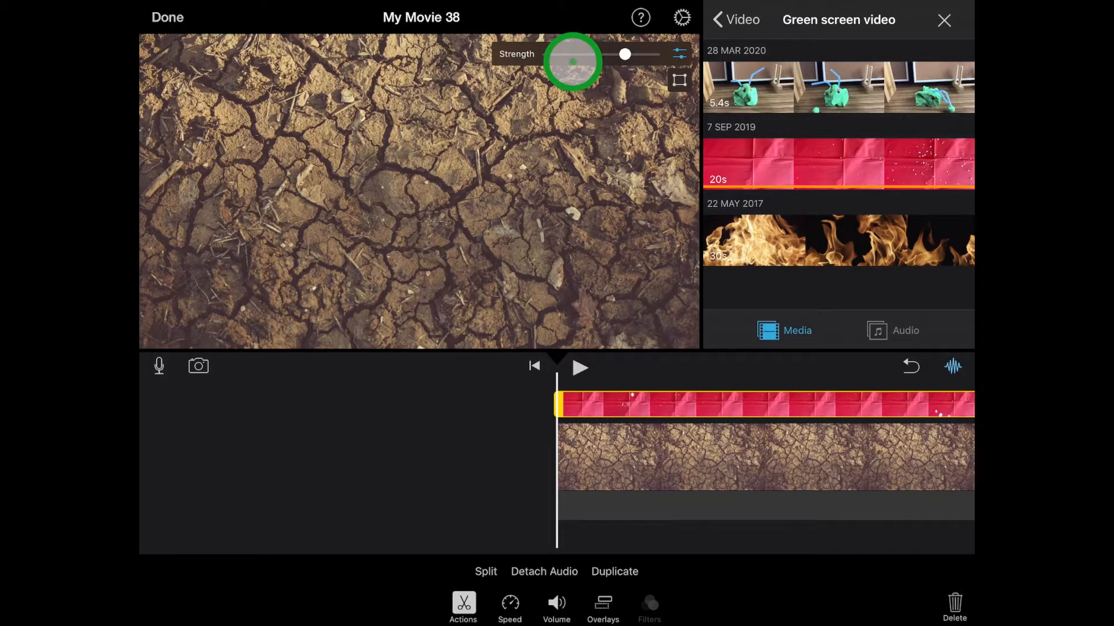
click(579, 367)
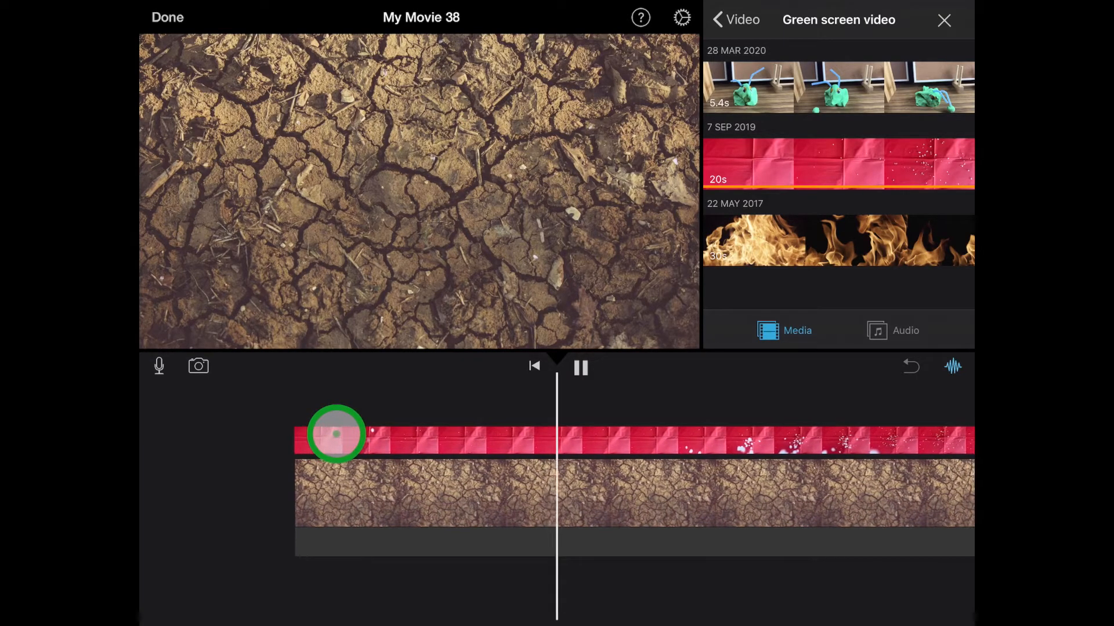
click(580, 367)
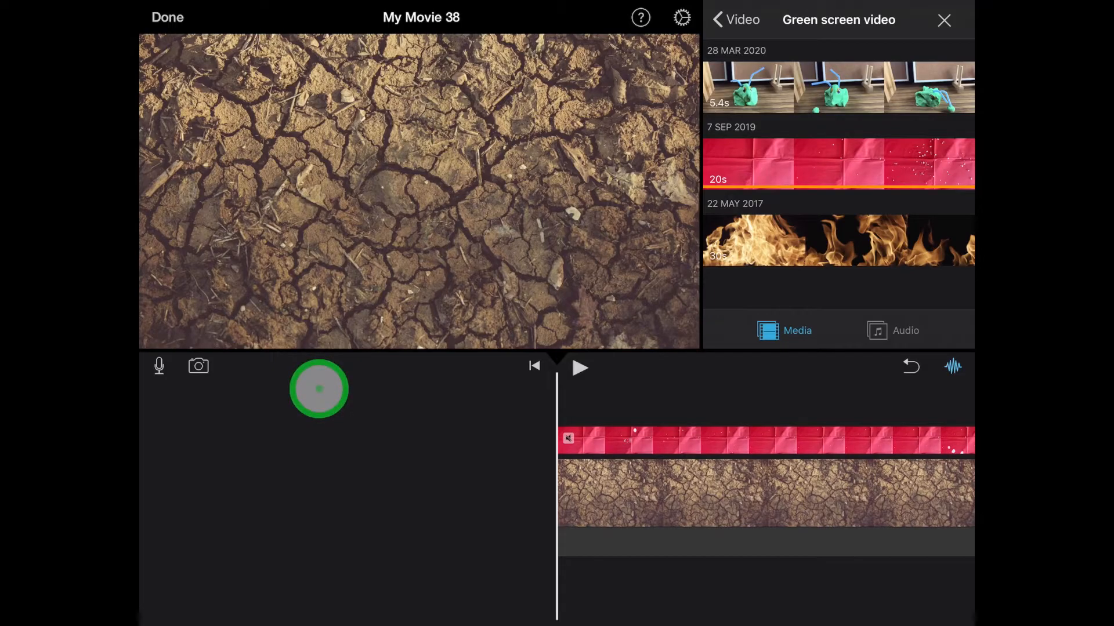
click(579, 367)
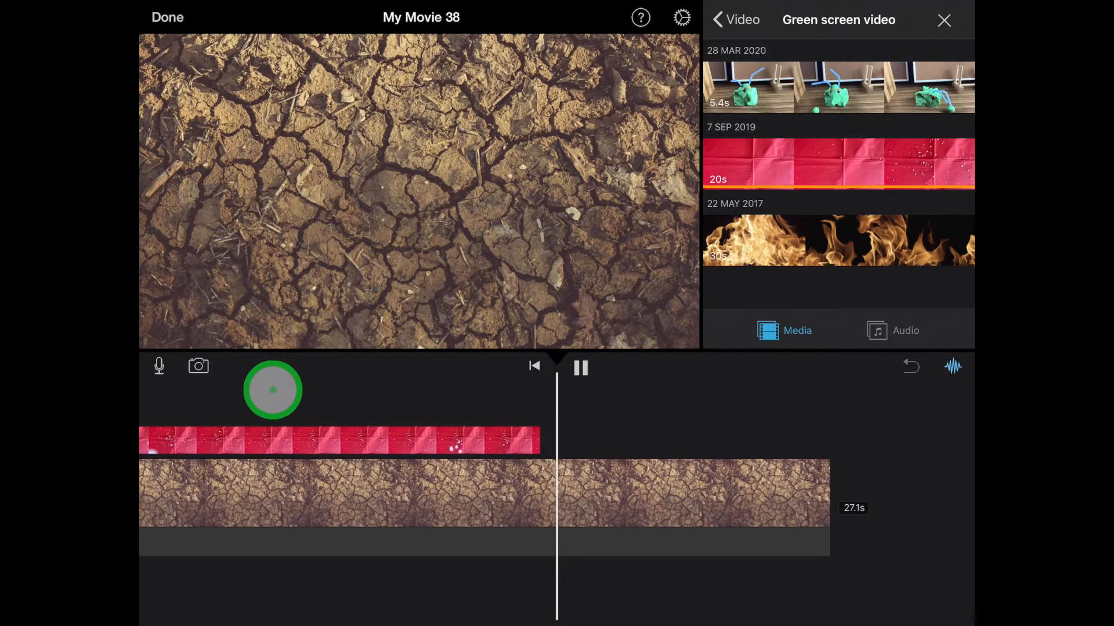
click(579, 367)
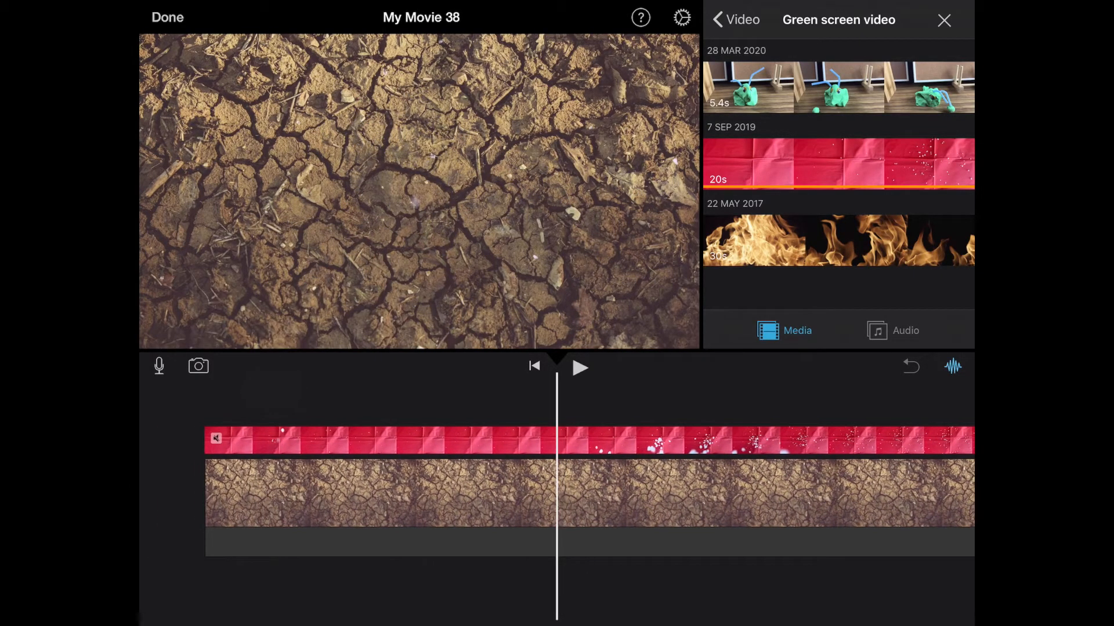